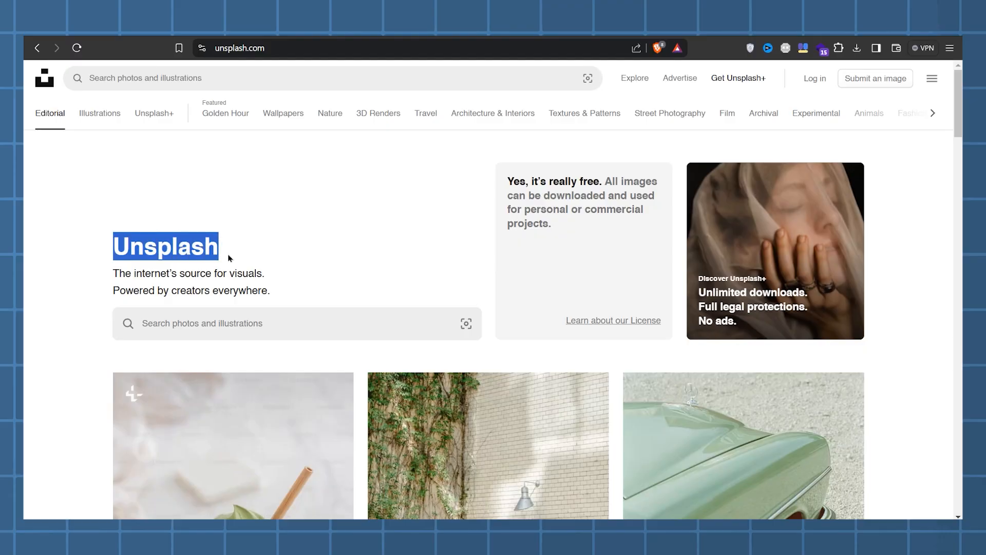
- Search Unsplash for 'building' then 'old building' and download the high-rise photo
type("building")
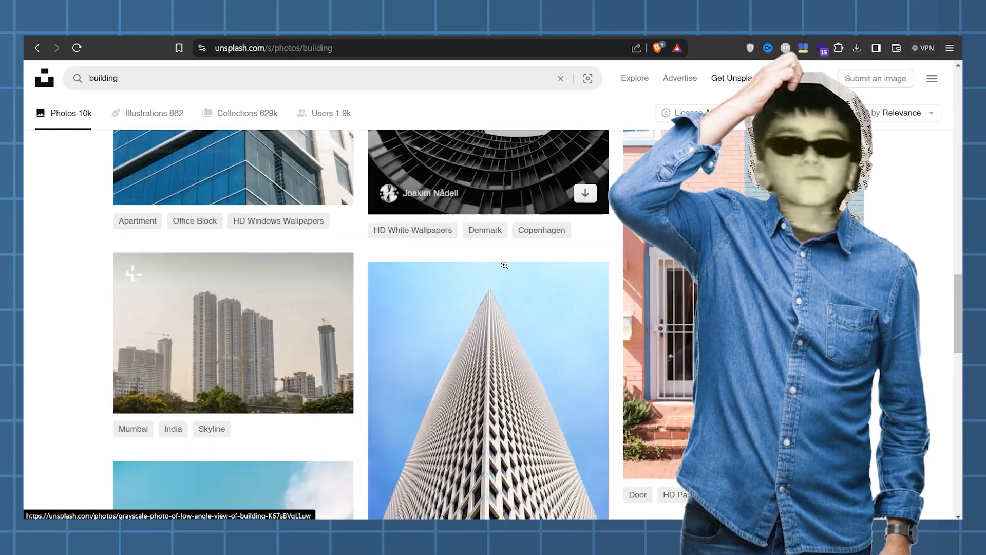
scroll("down", 3)
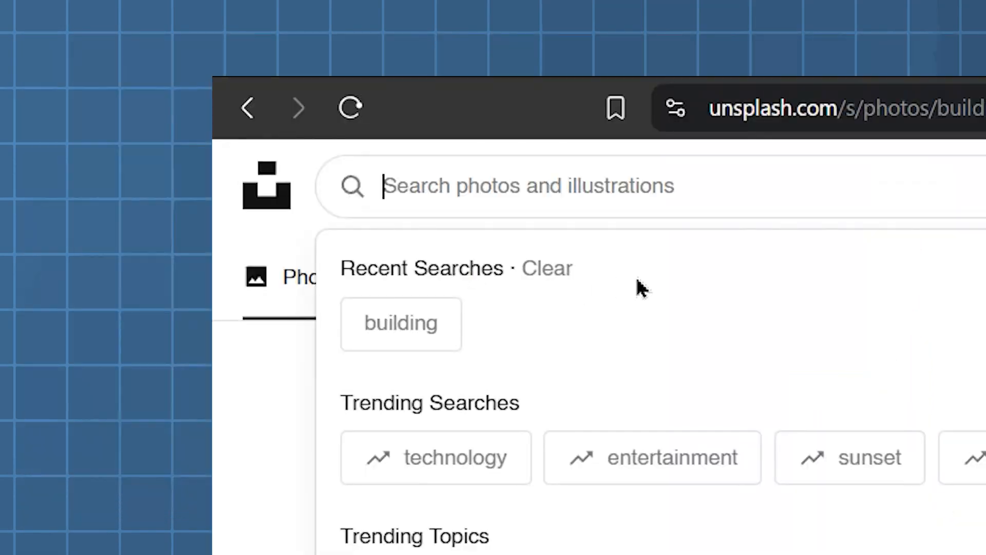
type("old building")
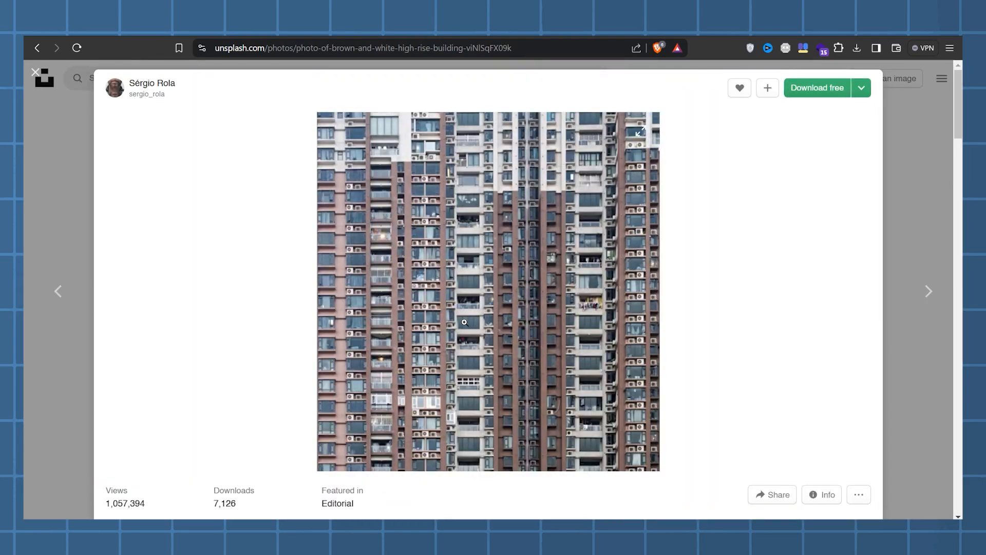
left_click(861, 87)
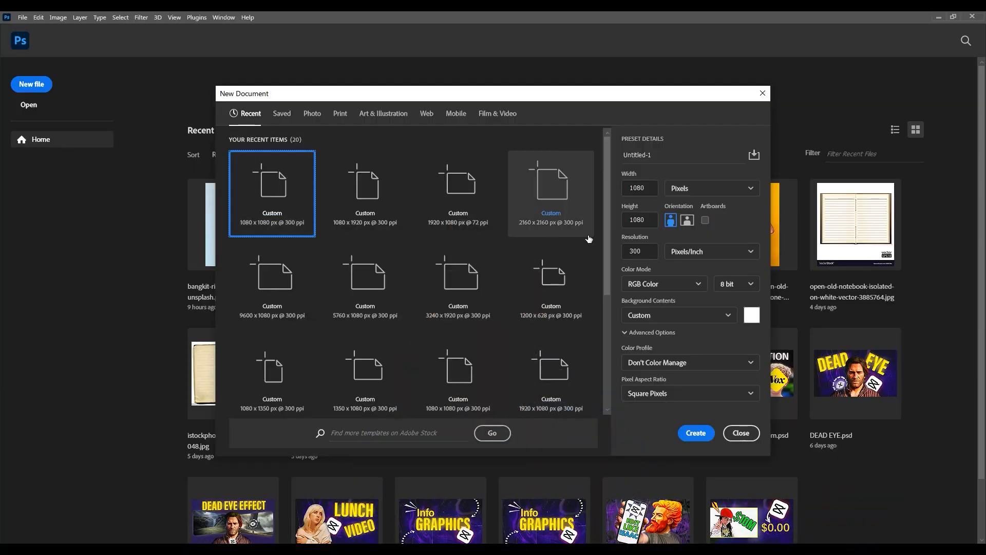
- Create a tall 1080 × 3840 px document from the 1080 × 1920 preset
left_click(364, 193)
type("3840")
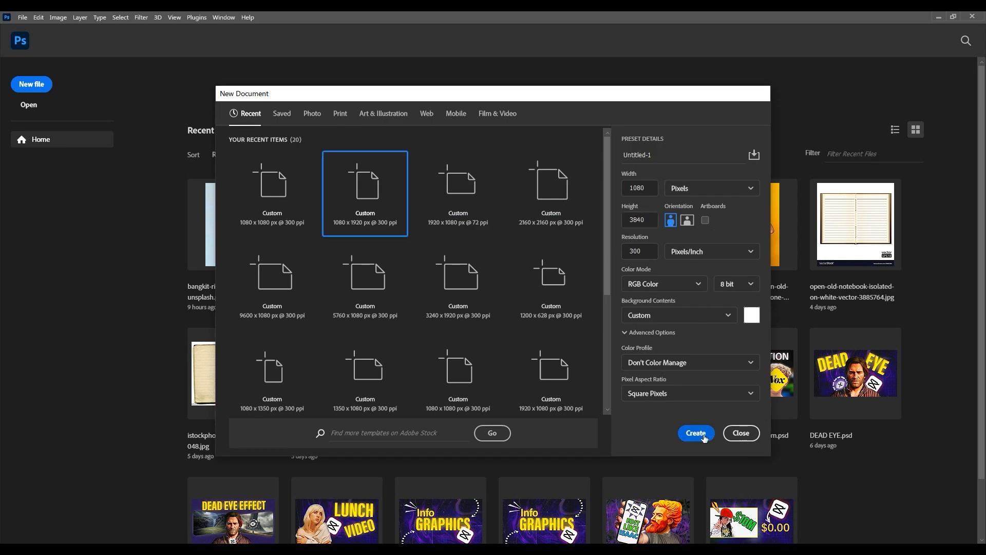
left_click(696, 432)
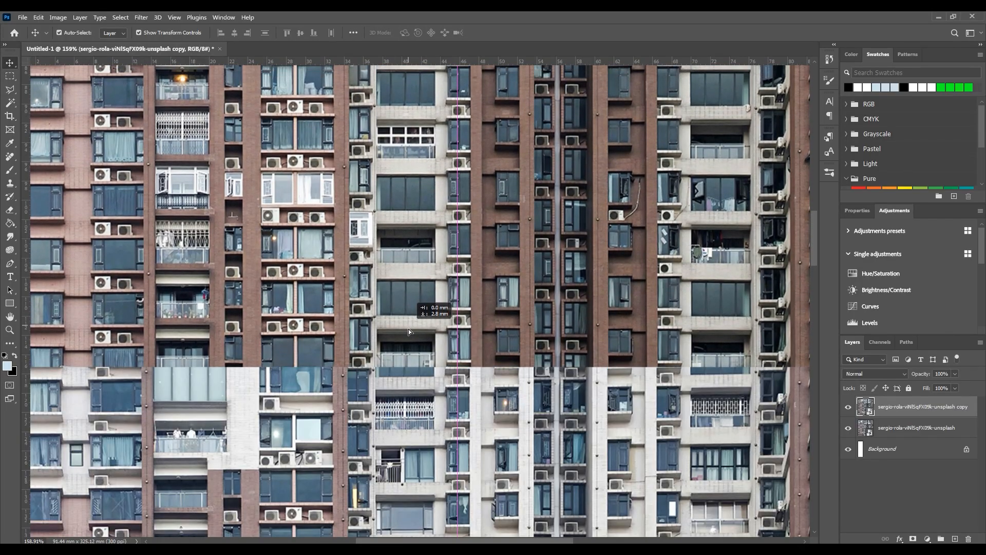
- Move the duplicated photo layer down to continue the facade
left_click_drag(407, 332, 406, 302)
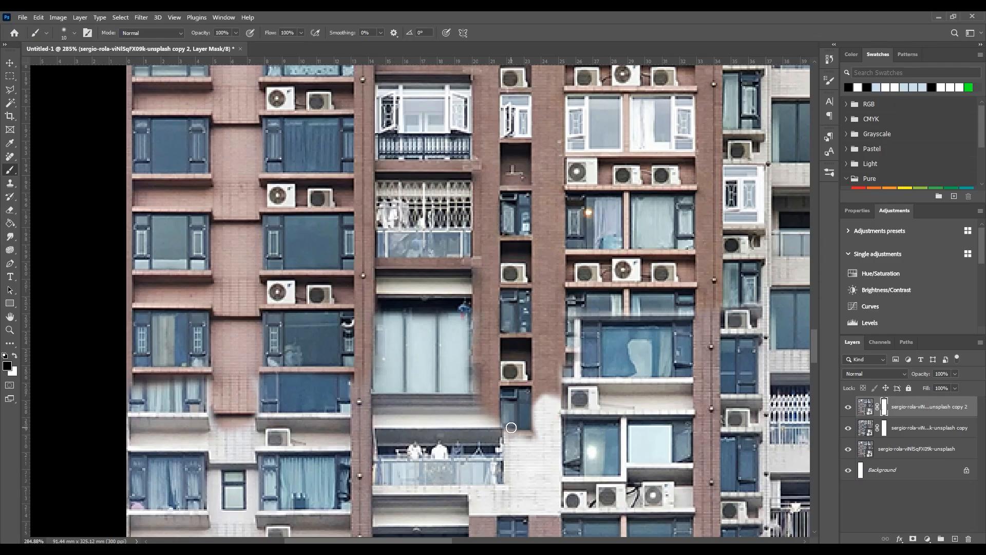
- Paint the copy's layer mask with a soft black brush to hide the hard seam
left_click_drag(510, 427, 401, 399)
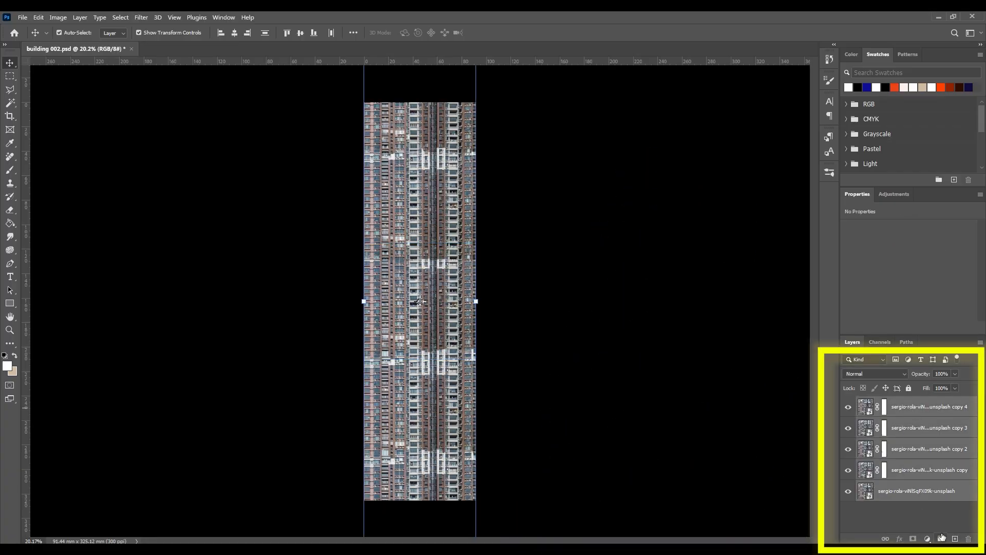
- Group the five building layers, duplicate the group and merge the copy into one layer
left_click(941, 538)
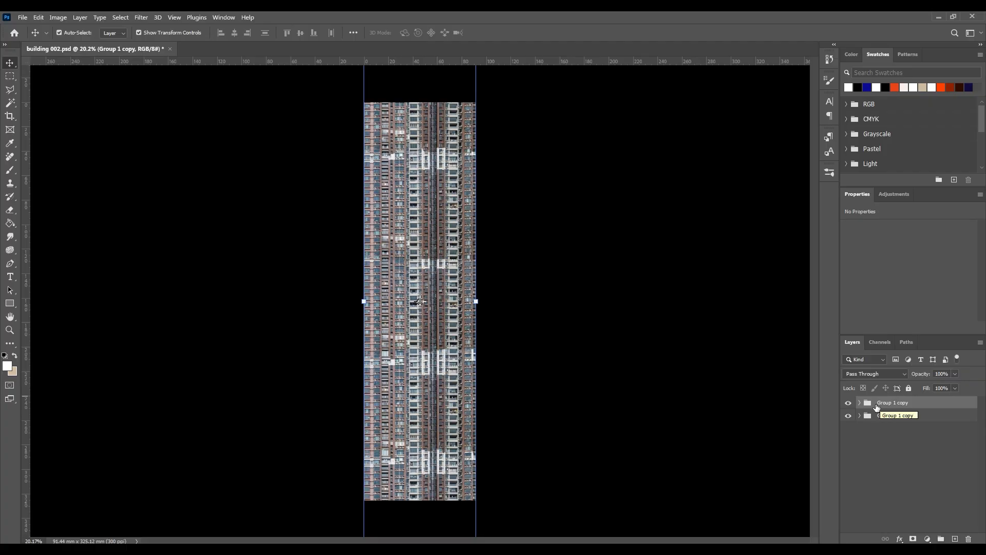
right_click(892, 403)
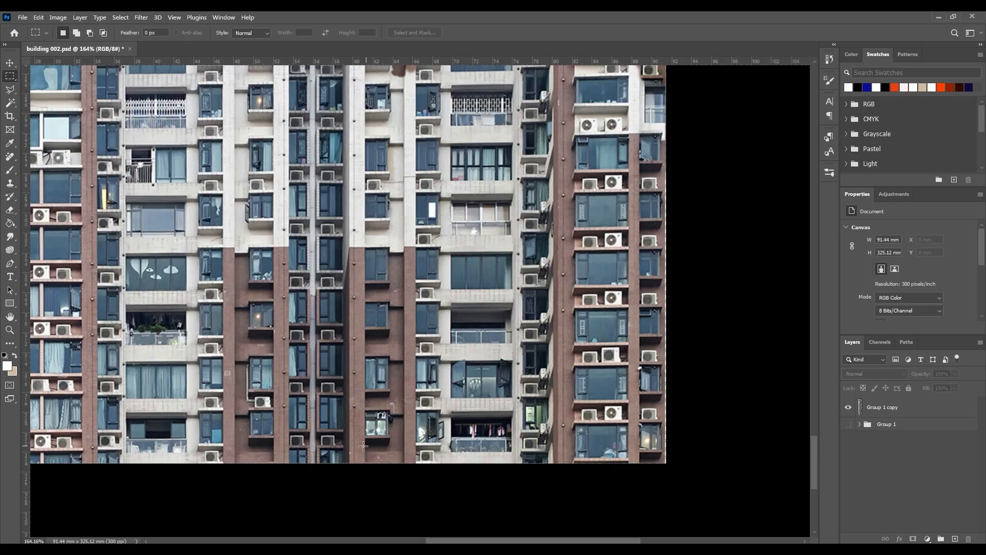
- Marquee a vertical strip of the merged building and cut it to its own layer
left_click_drag(350, 450, 679, 442)
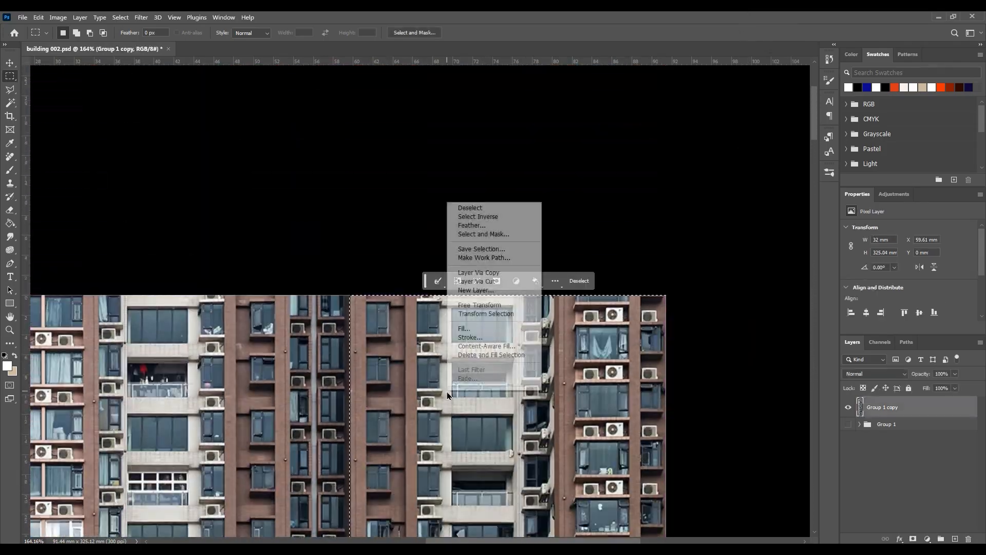
mouse_move(483, 282)
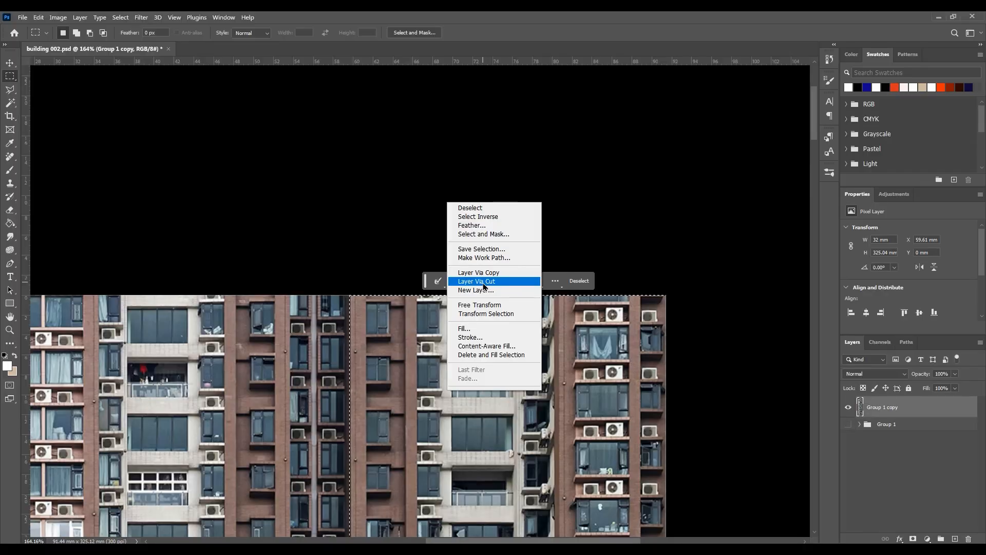
left_click(476, 281)
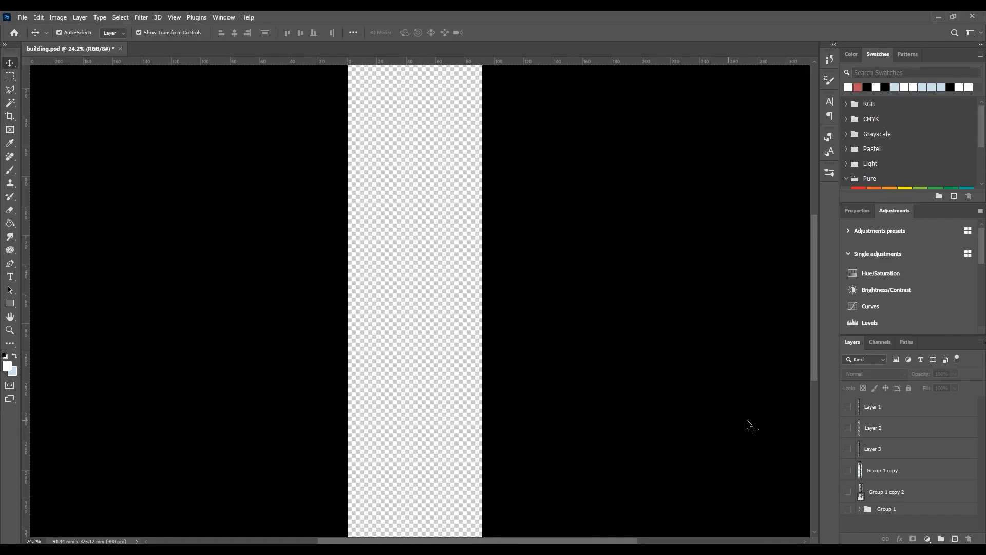
left_click(848, 406)
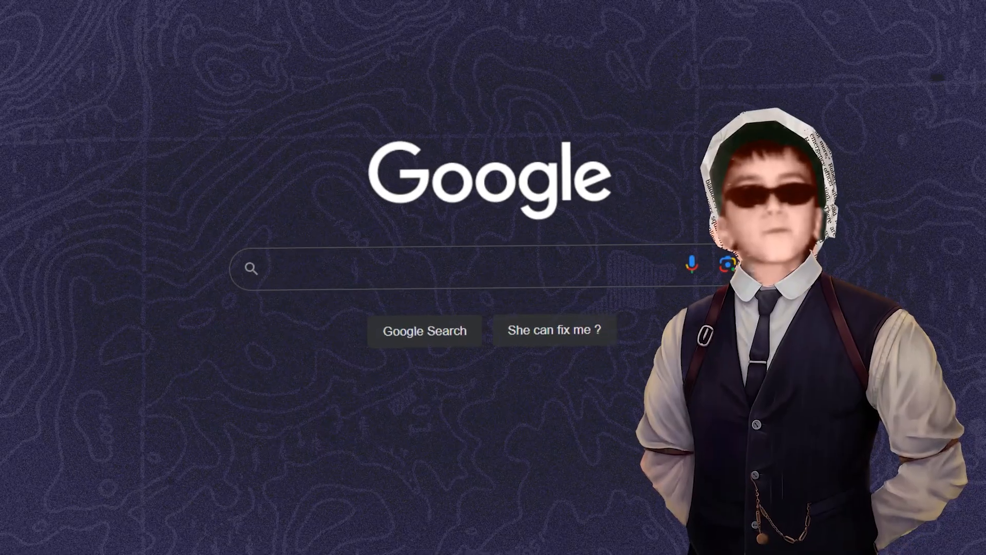
- Search for and launch Wondershare UniConverter
type("Wondershare Unicon")
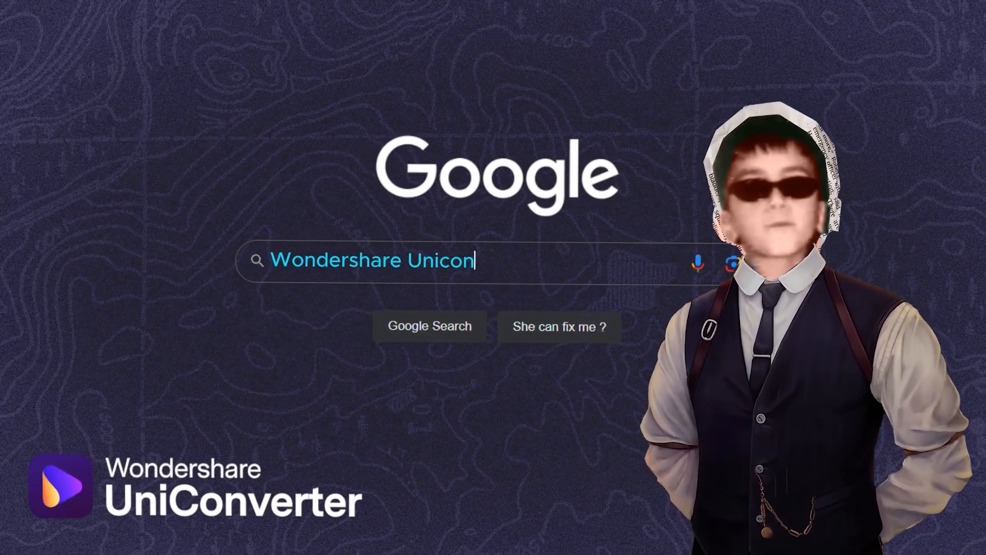
type("verter")
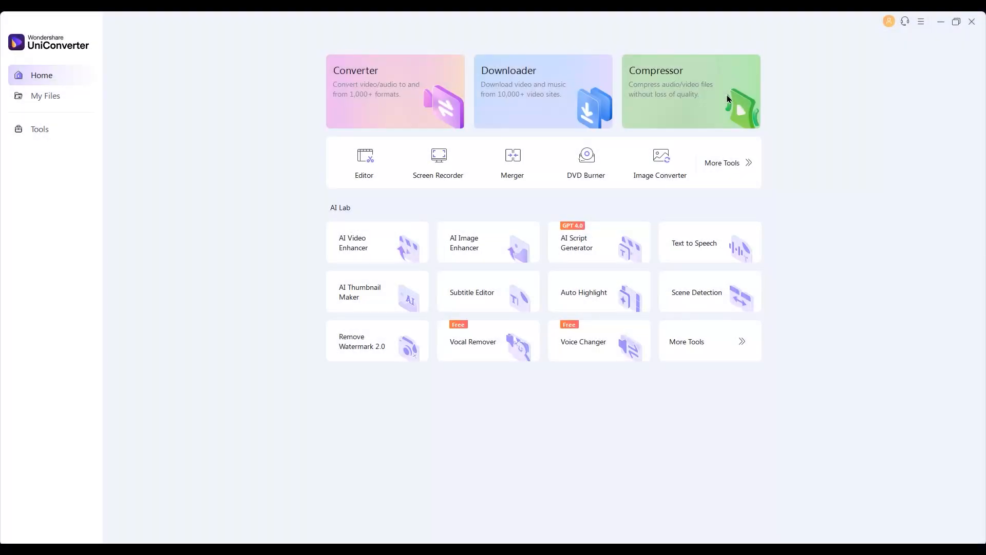
- In Compressor, set the file's quality slider to about 72% MP4 and confirm
left_click(690, 91)
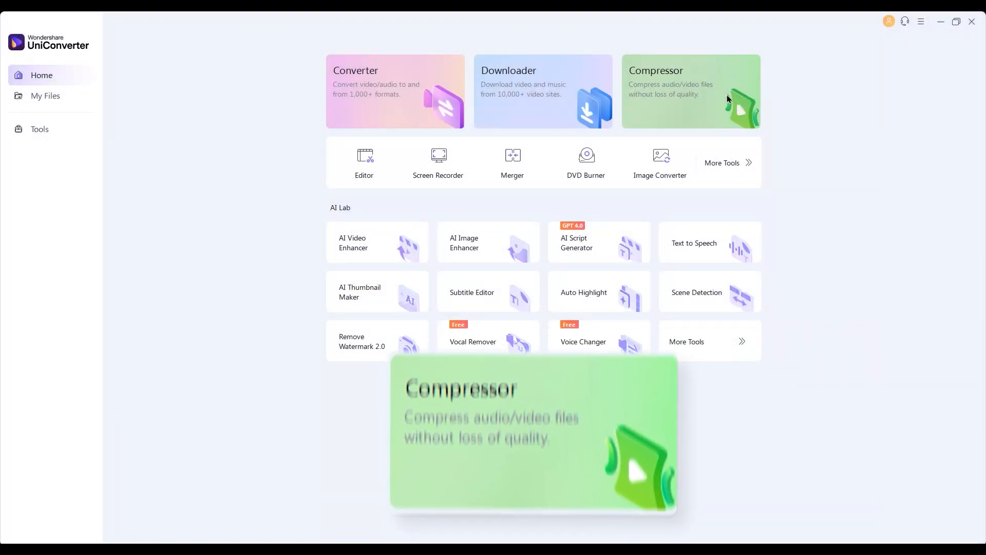
left_click(690, 91)
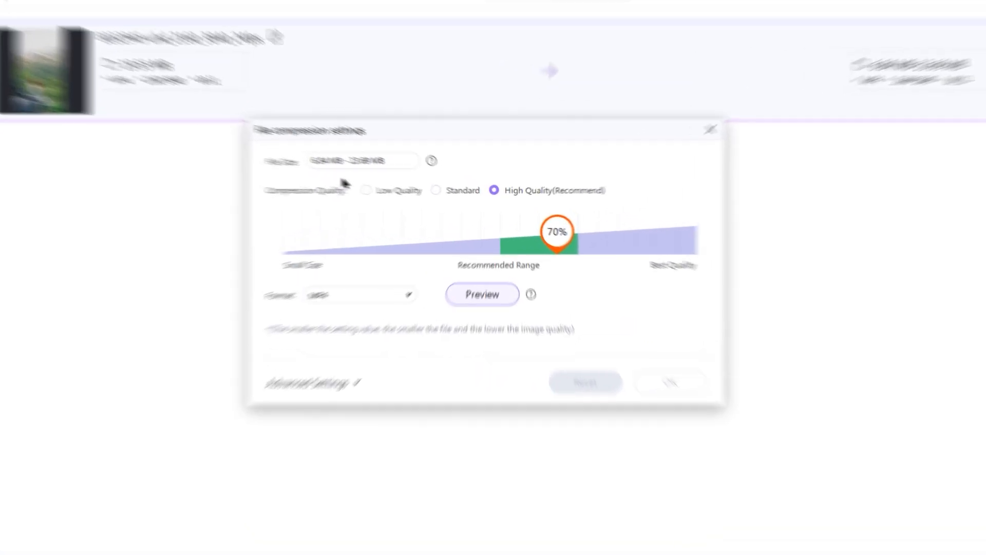
left_click_drag(557, 231, 600, 242)
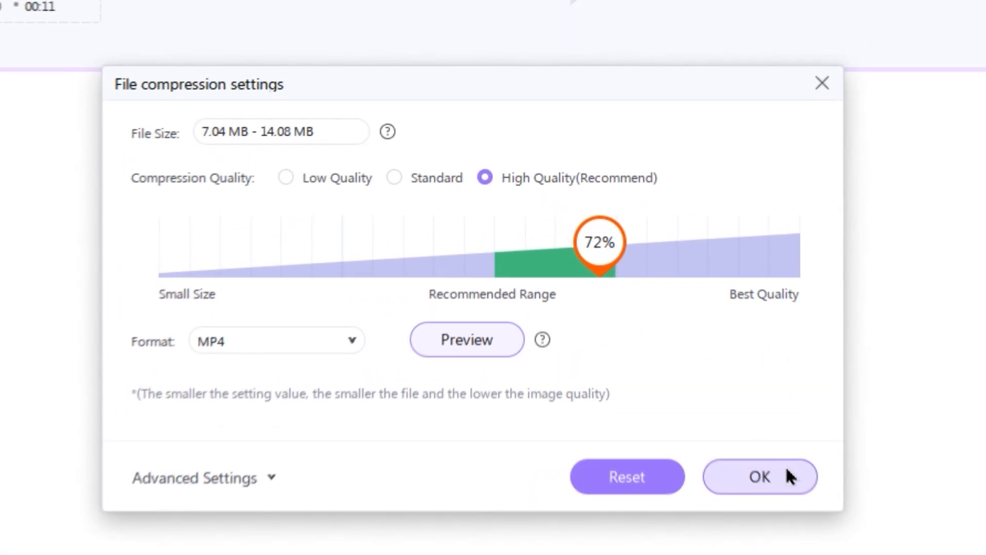
left_click(759, 475)
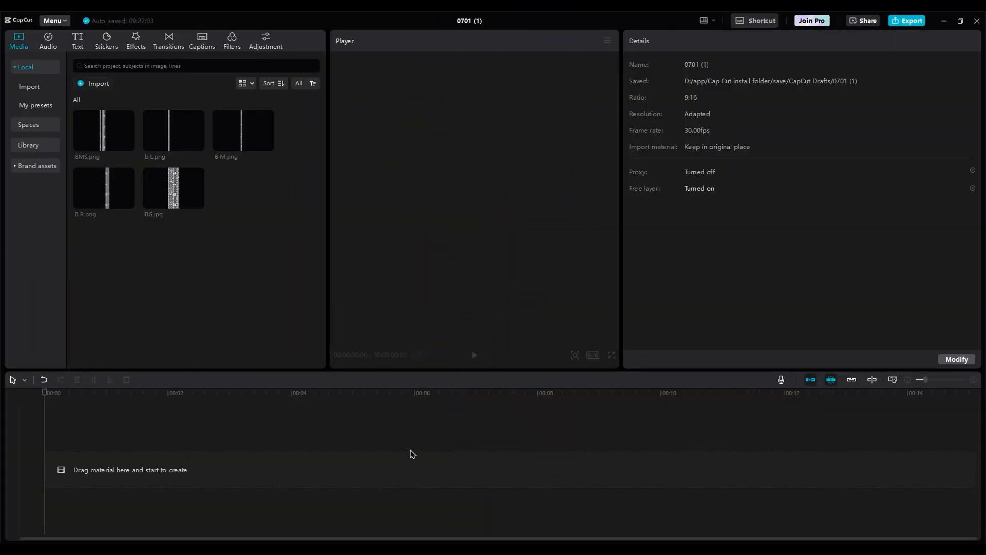
- Confirm project settings with 9:16 ratio and Free layer on, then save
left_click(955, 358)
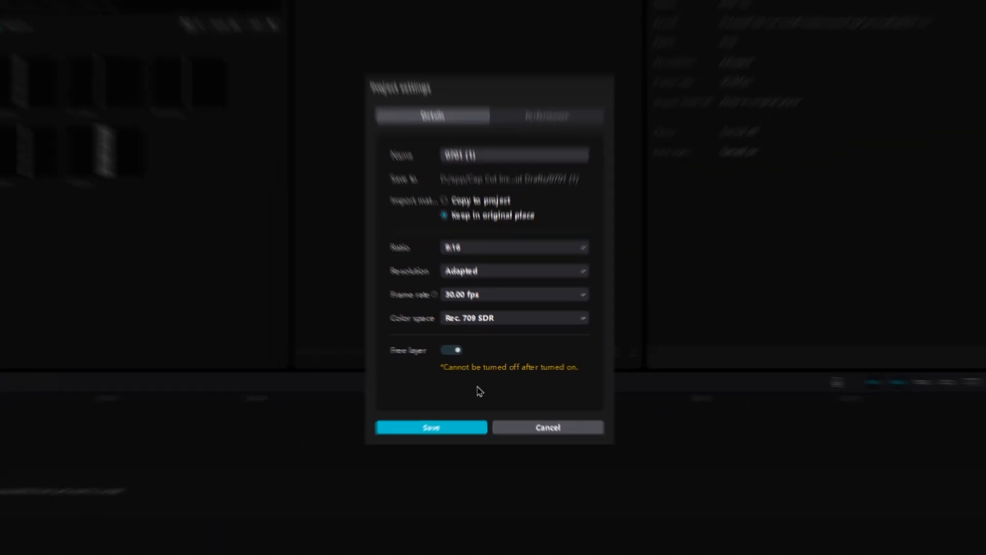
left_click(430, 428)
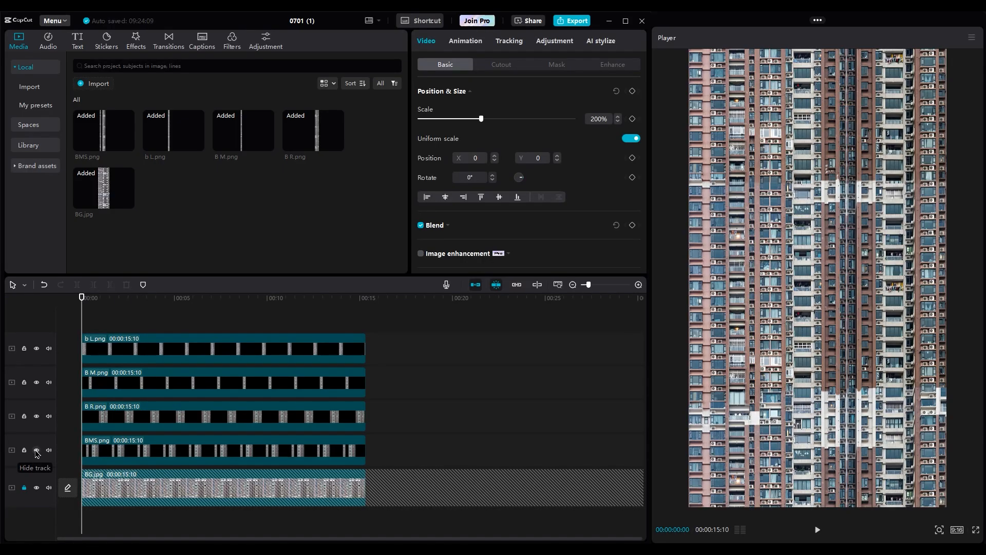
- Hide the BMS strip track with its eye icon
left_click(36, 449)
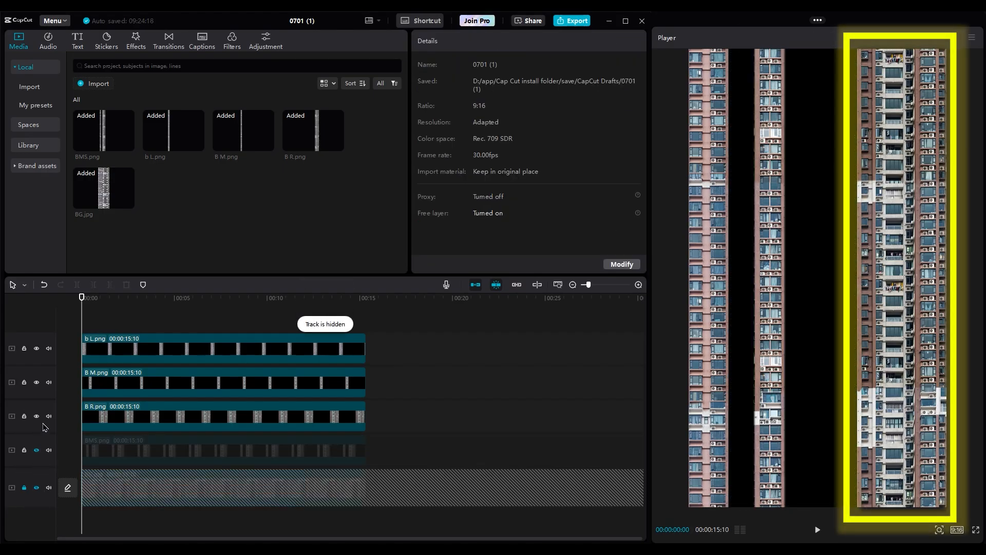
- Hide the BG track, then switch to the YouTube paper-cutout video
left_click(36, 416)
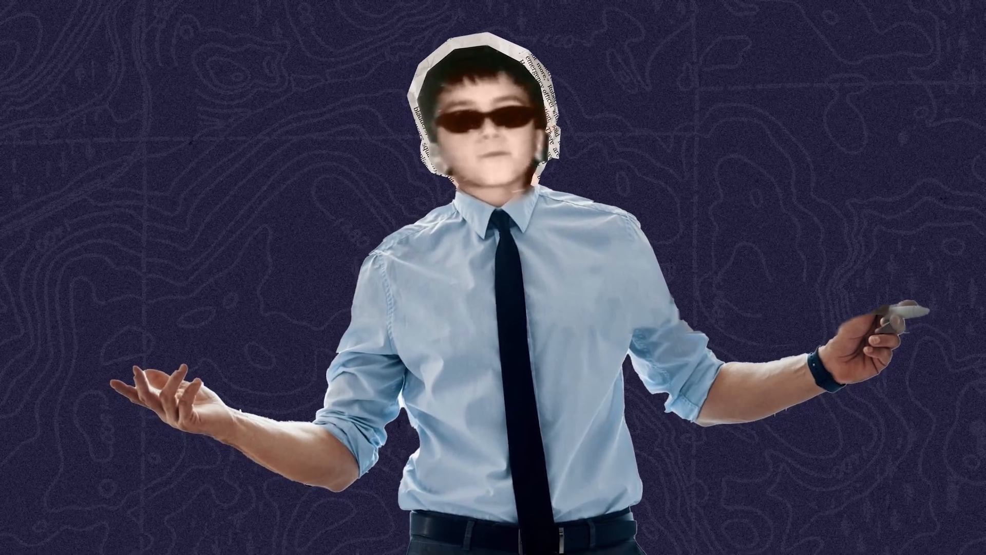
left_click(625, 492)
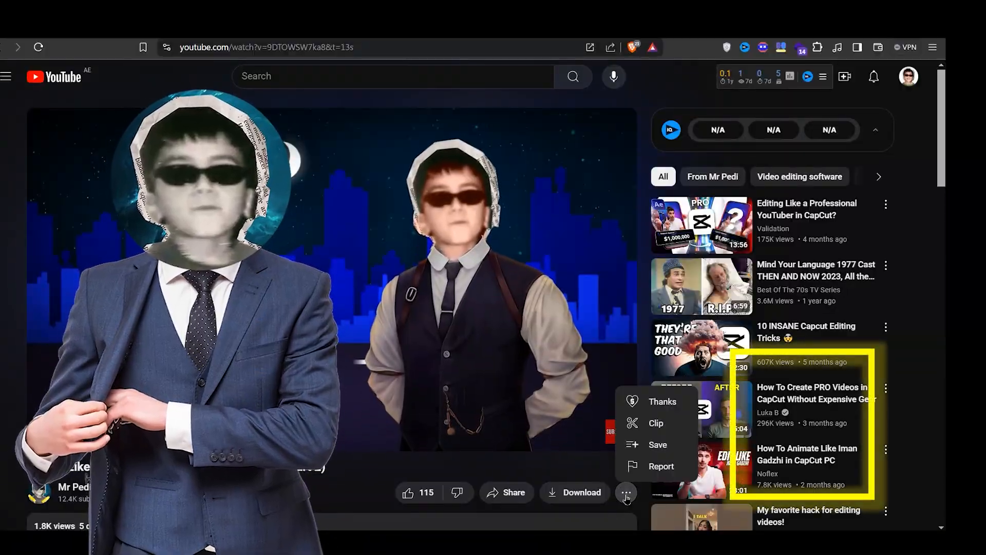
- Start a Super Thanks and slide the amount up to AED 75.00
left_click(661, 402)
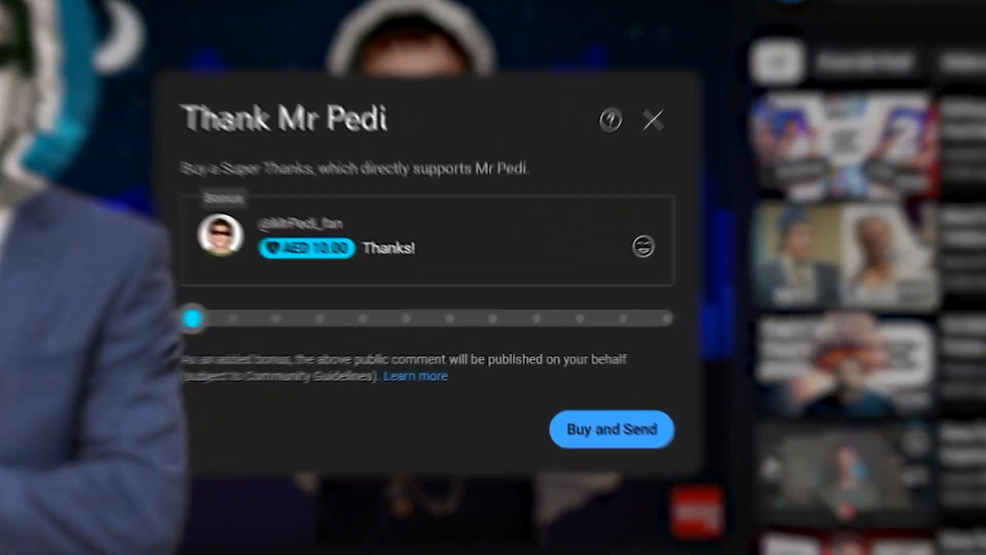
left_click_drag(194, 319, 296, 318)
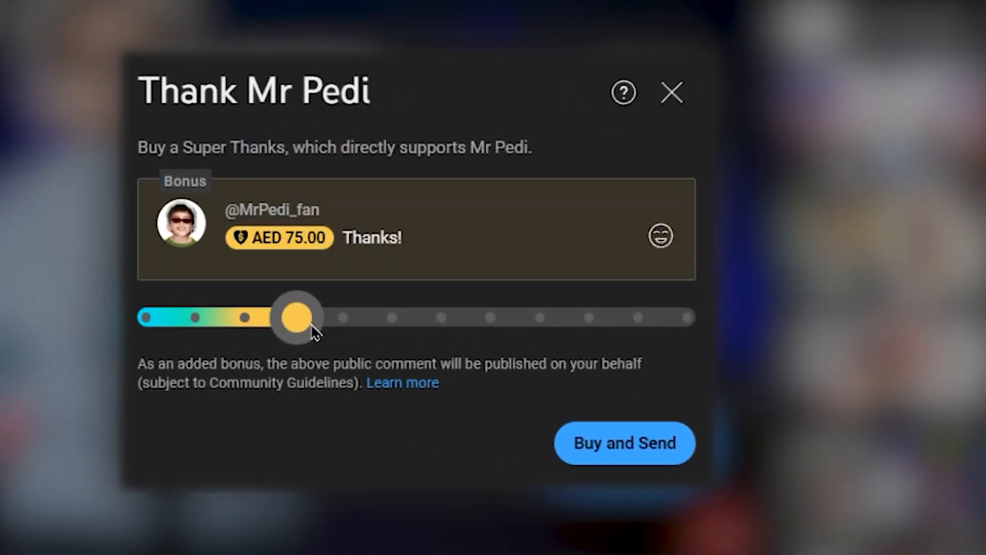
left_click_drag(296, 318, 688, 317)
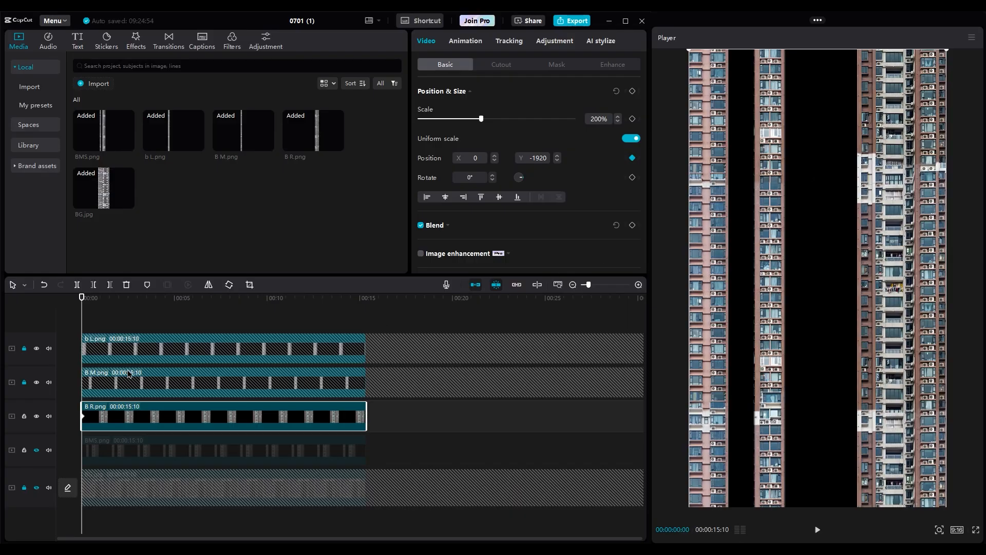
- Keyframe B R.png at Position Y -1920, lock a strip track, and select B M.png
left_click(149, 297)
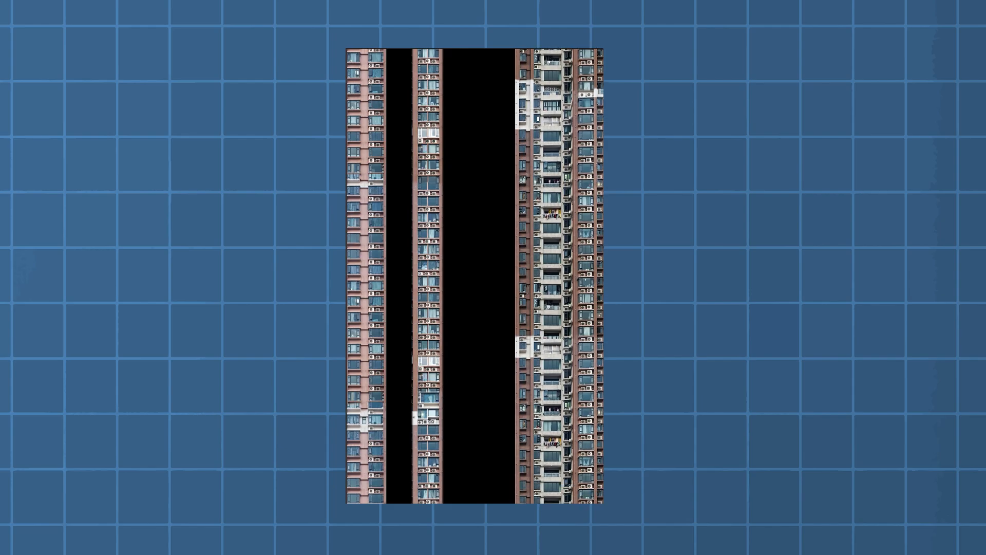
left_click(23, 383)
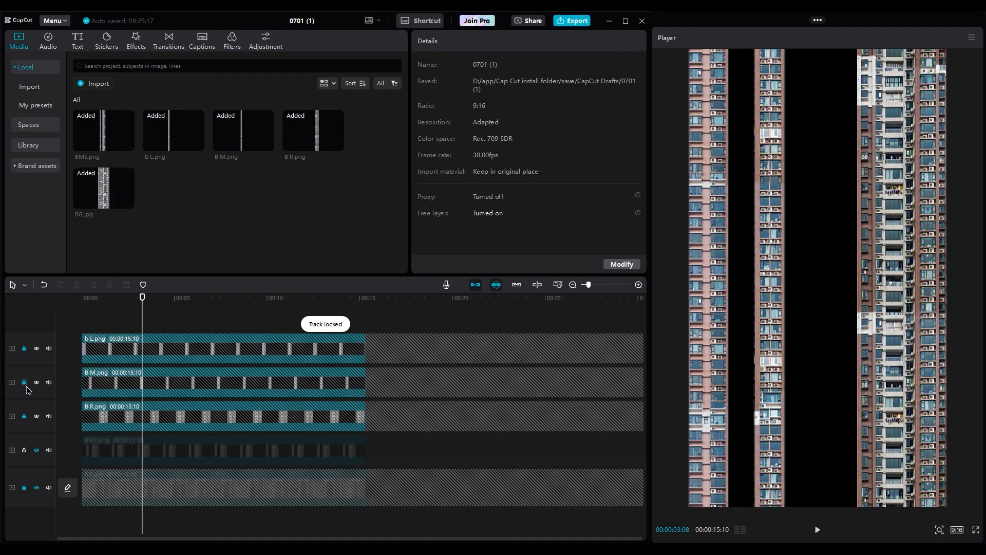
left_click(223, 382)
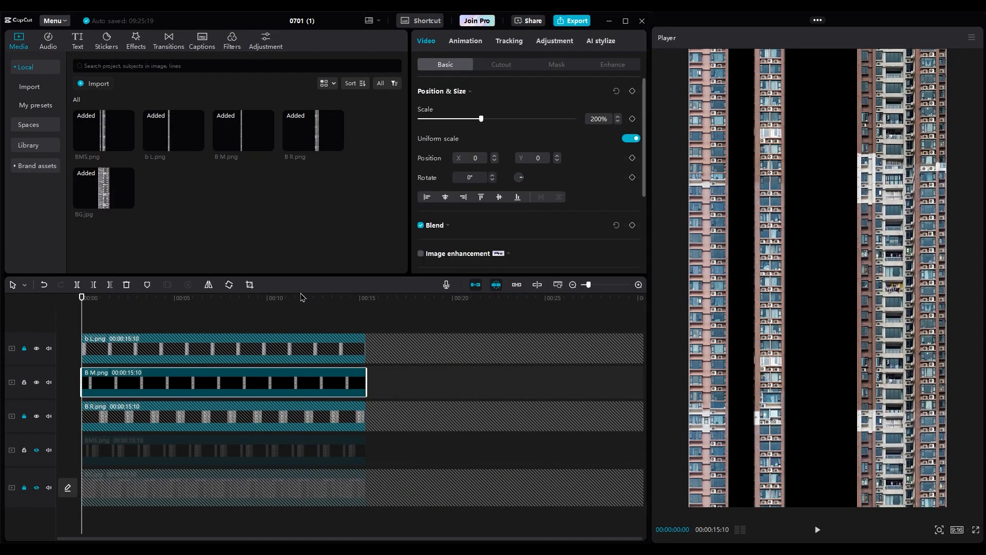